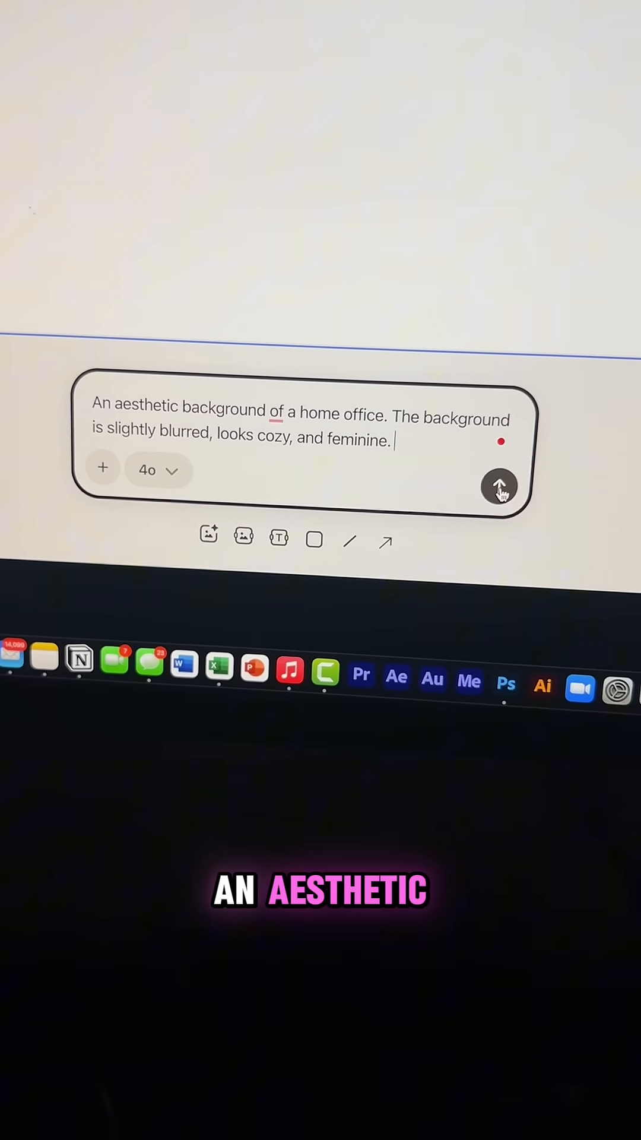
- Send the cozy, slightly blurred feminine home-office background prompt for generation
click(500, 487)
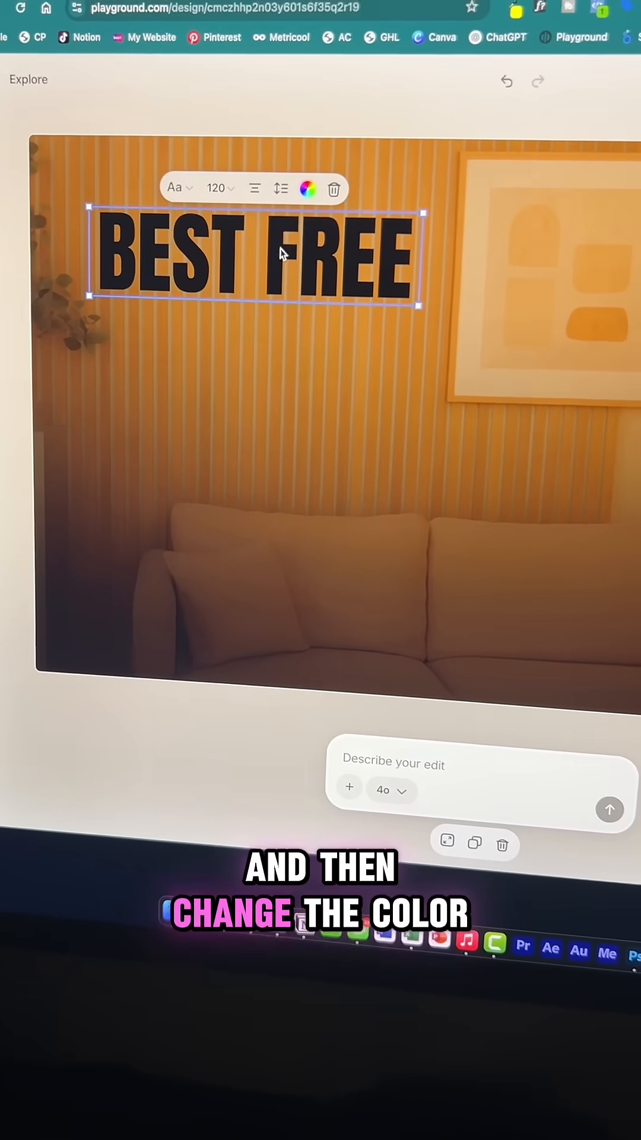